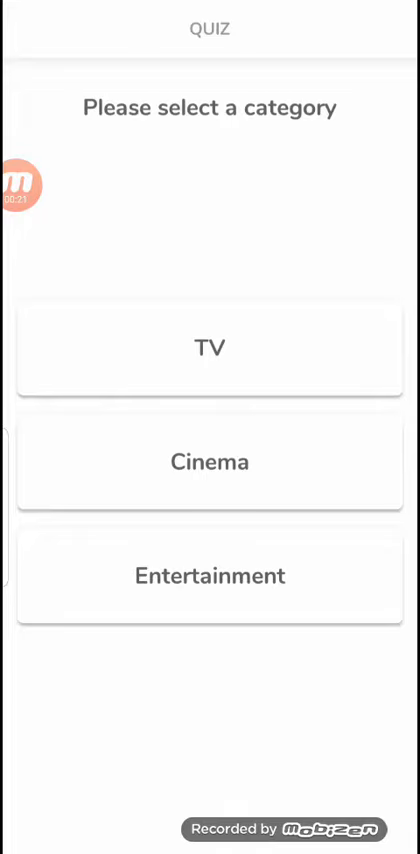
Choose TV trivia and answer 2010s for when Fresh Off the Boat premiered
click(210, 348)
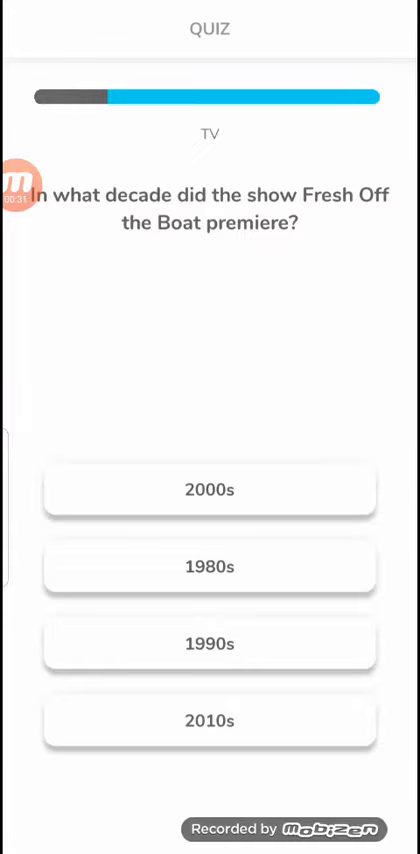
click(210, 720)
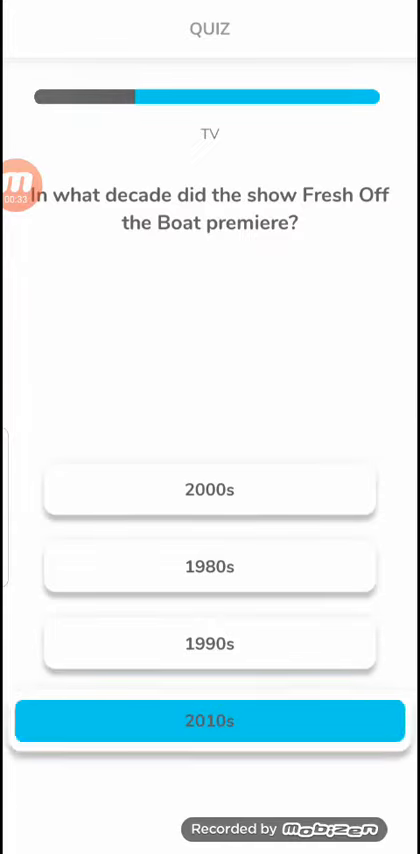
click(209, 720)
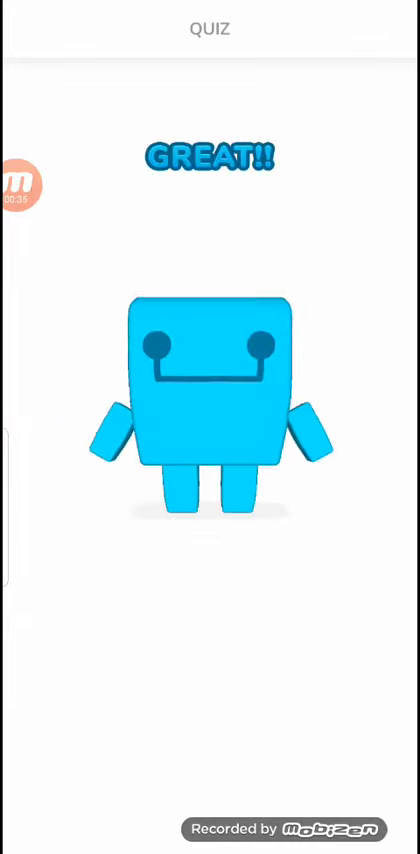